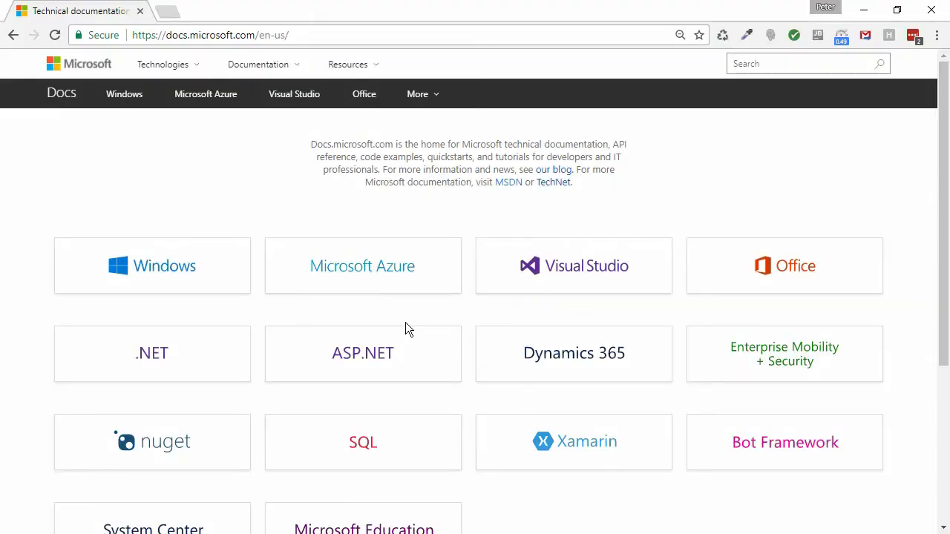
Step: Open ASP.NET documentation and navigate to the MVC Views article on rendering HTML
{"action": "left_click", "coordinate": [363, 354]}
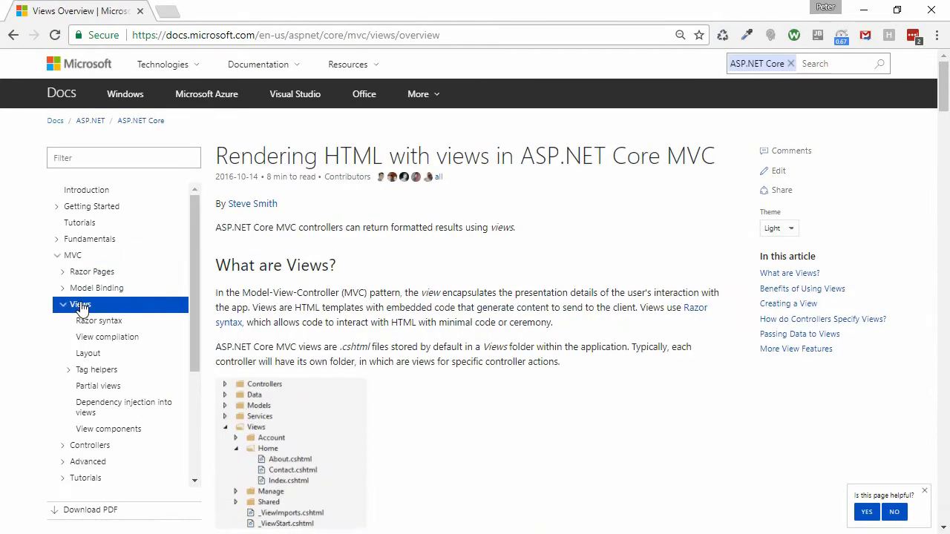
{"action": "left_click", "coordinate": [116, 419]}
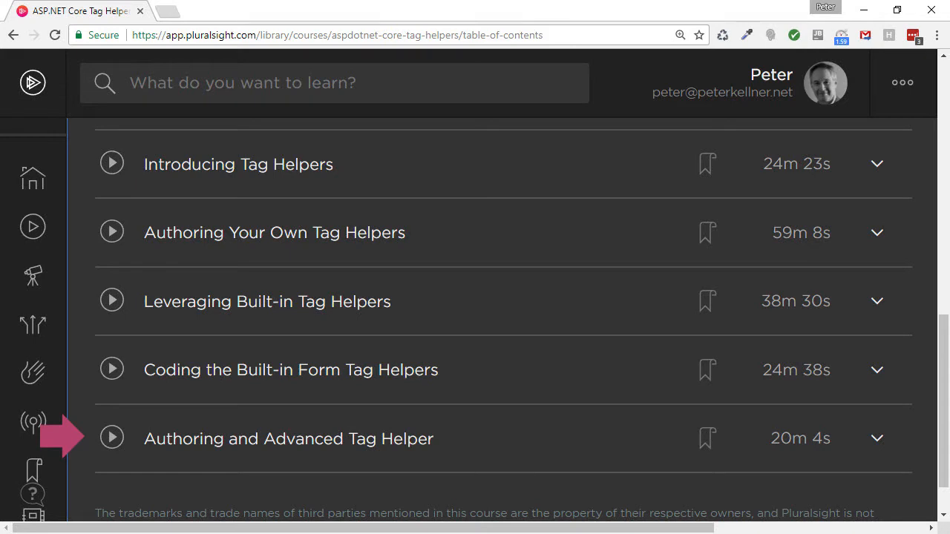
Step: Go from the Tag Helpers course contents back to the Pluralsight library home page
{"action": "left_click", "coordinate": [33, 179]}
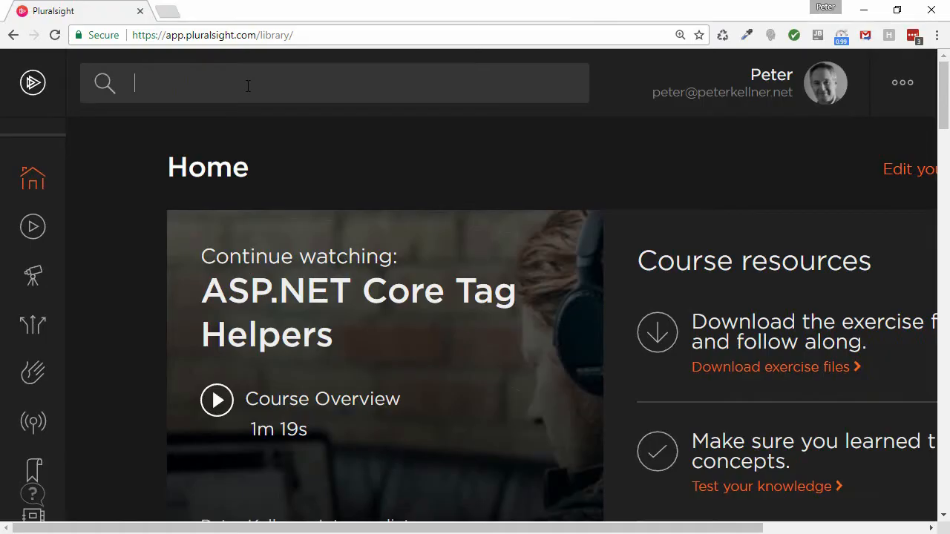
{"action": "type", "text": "CORE Tag Helpers"}
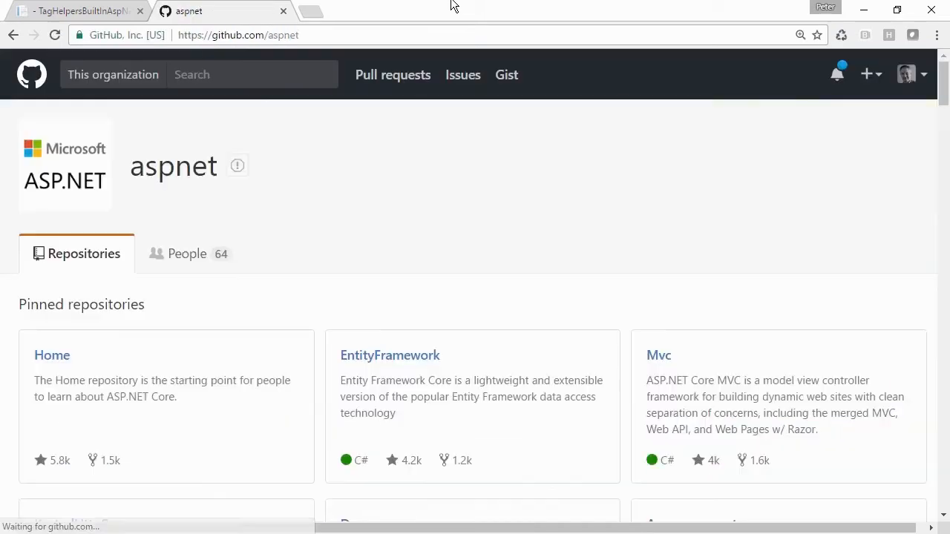
Step: Open the aspnet Mvc repository's src folder and browse down to Microsoft.AspNetCore.Mvc.TagHelpers
{"action": "left_click", "coordinate": [659, 356]}
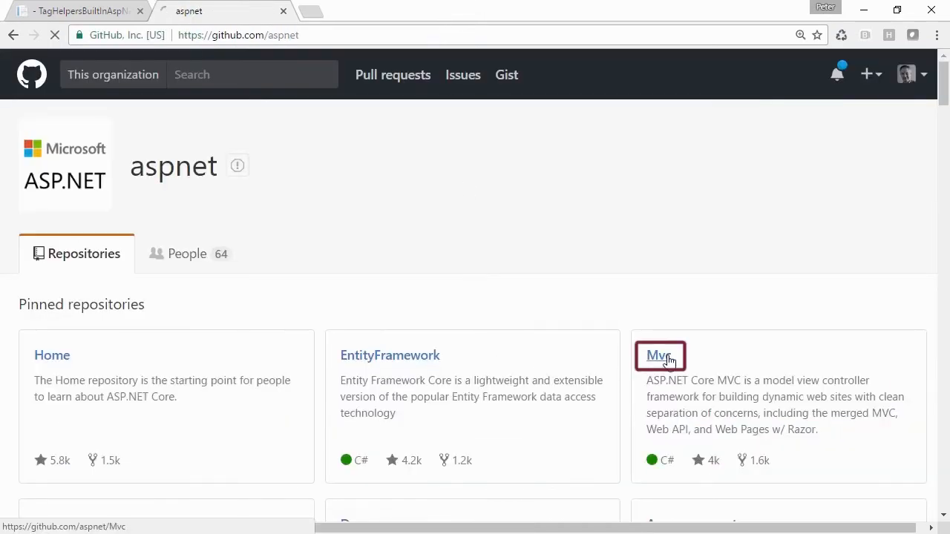
{"action": "left_click", "coordinate": [660, 355]}
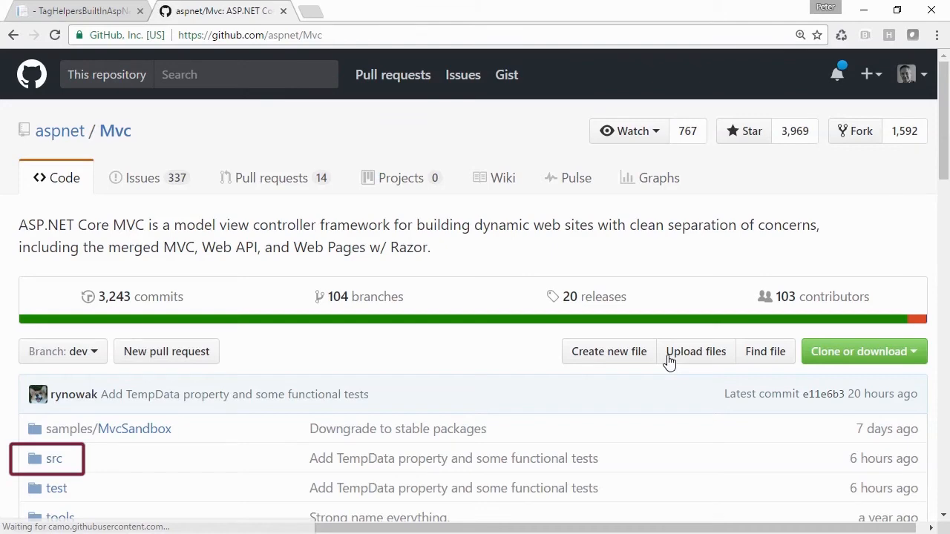
{"action": "left_click", "coordinate": [54, 460]}
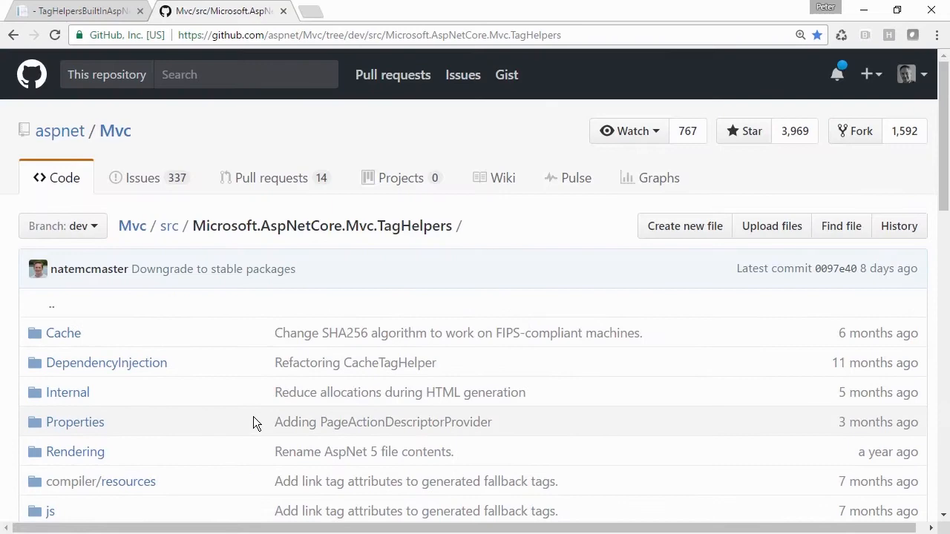
{"action": "scroll", "scroll_direction": "down", "scroll_amount": 3}
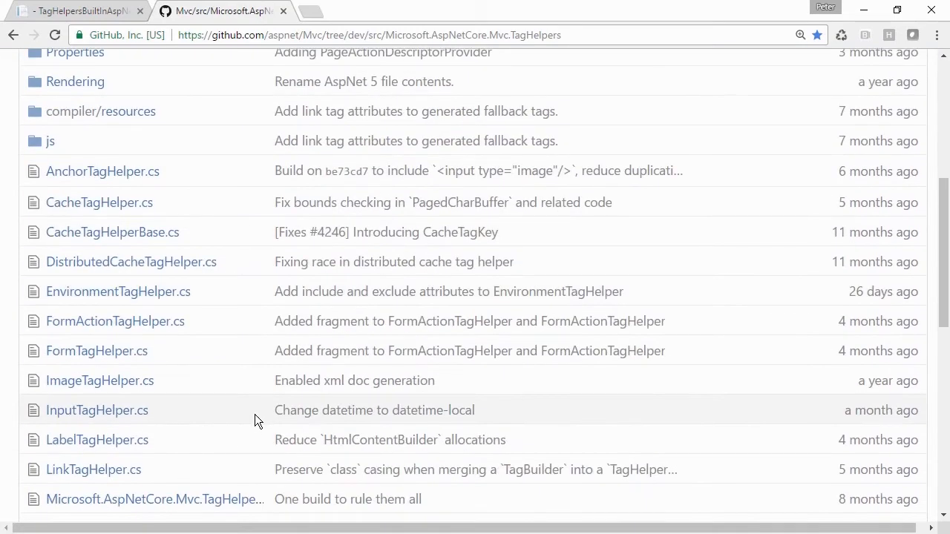
{"action": "left_click", "coordinate": [99, 381]}
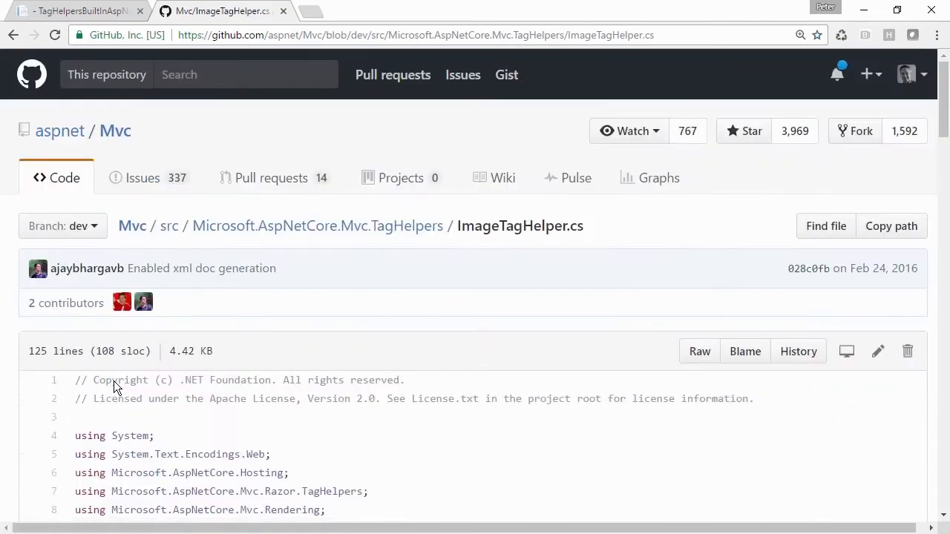
{"action": "scroll", "scroll_direction": "down", "scroll_amount": 3}
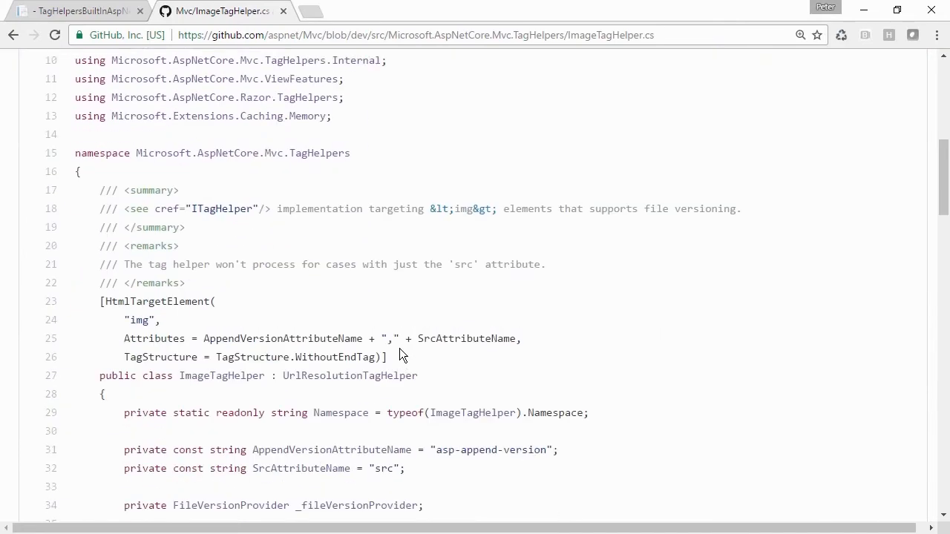
{"action": "scroll", "scroll_direction": "down", "scroll_amount": 3}
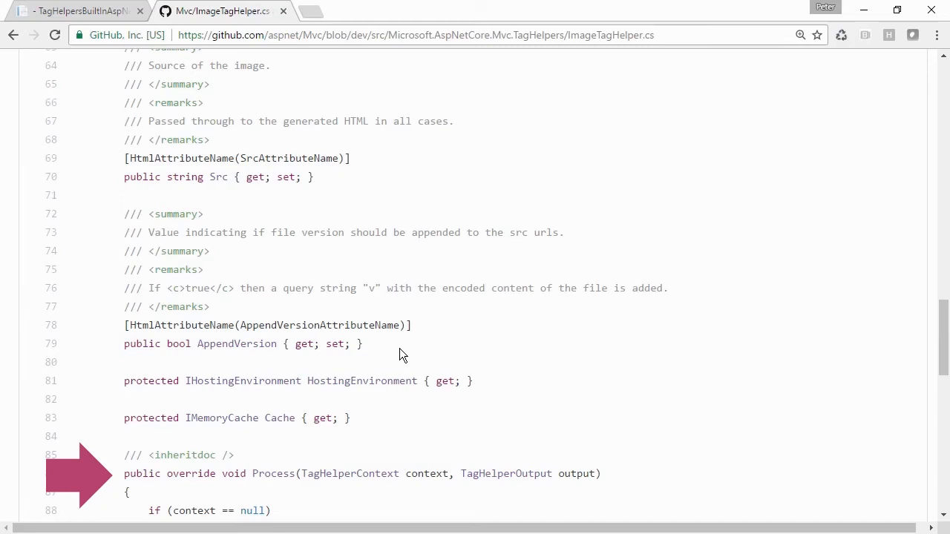
{"action": "scroll", "scroll_direction": "down", "scroll_amount": 3}
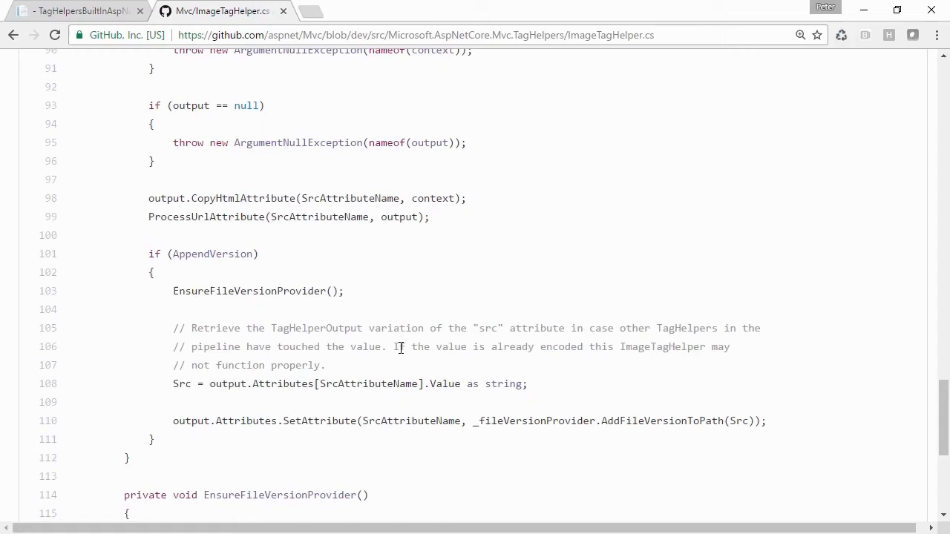
{"action": "scroll", "scroll_direction": "down", "scroll_amount": 3}
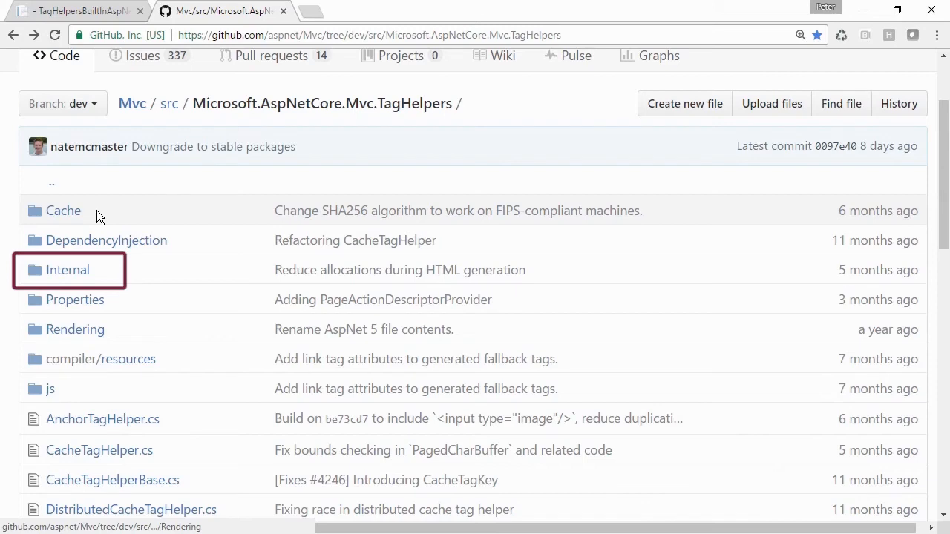
Step: Open the Internal folder and view FileVersionProvider.cs
{"action": "left_click", "coordinate": [68, 270]}
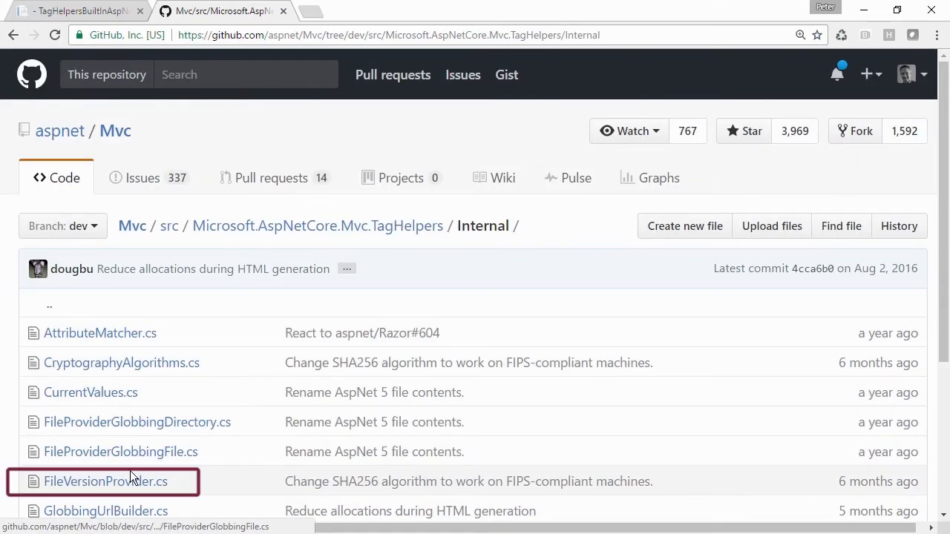
{"action": "left_click", "coordinate": [95, 482]}
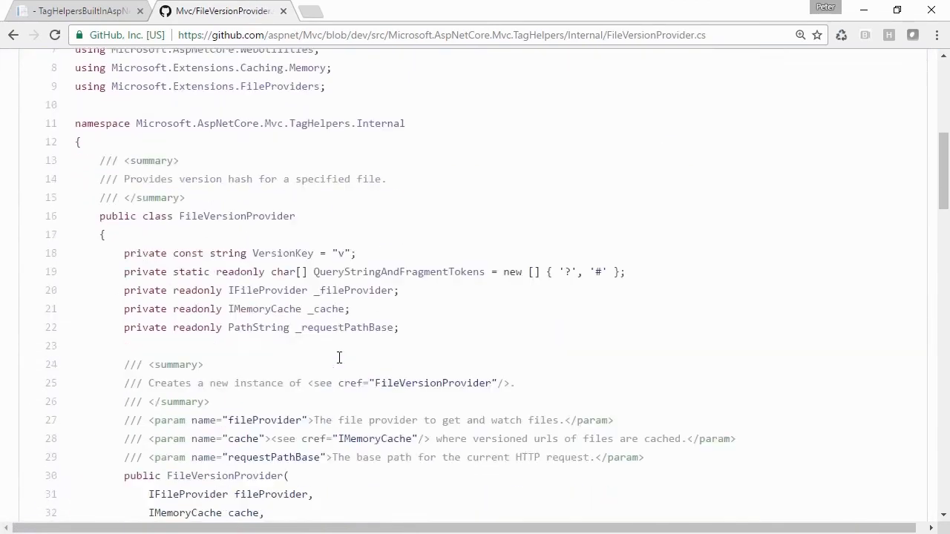